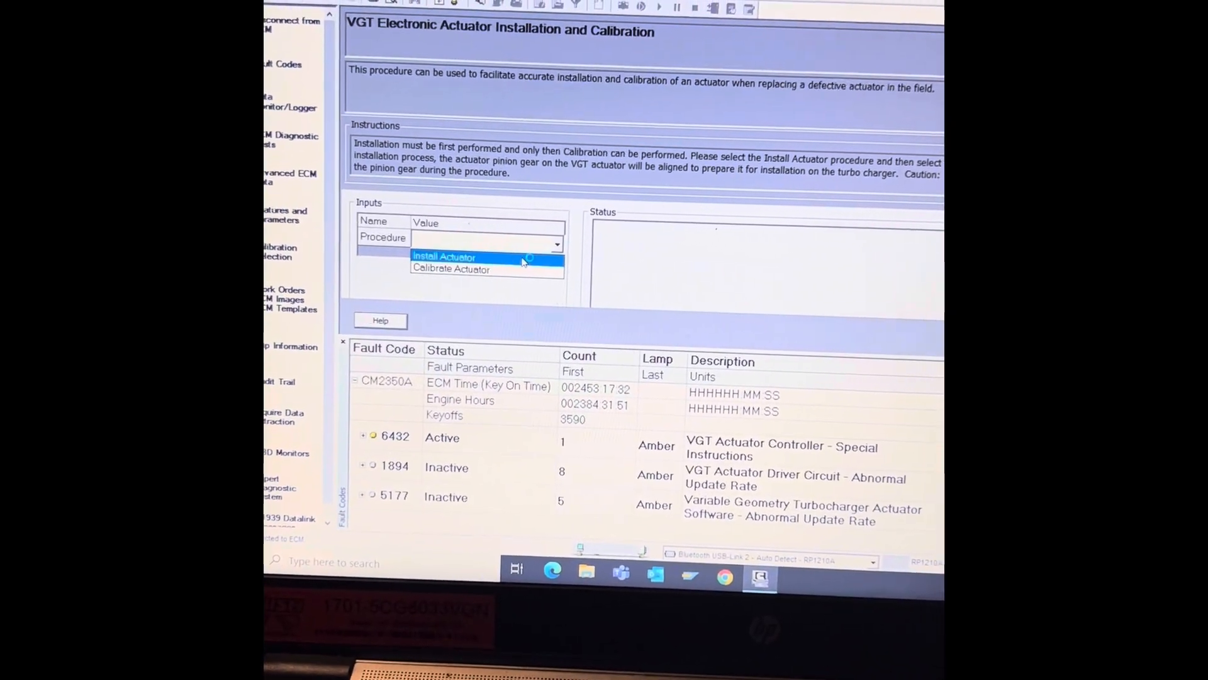
Start Install Actuator, acknowledging the caution and confirming the VGT actuator is removed from the turbocharger.
left_click(445, 255)
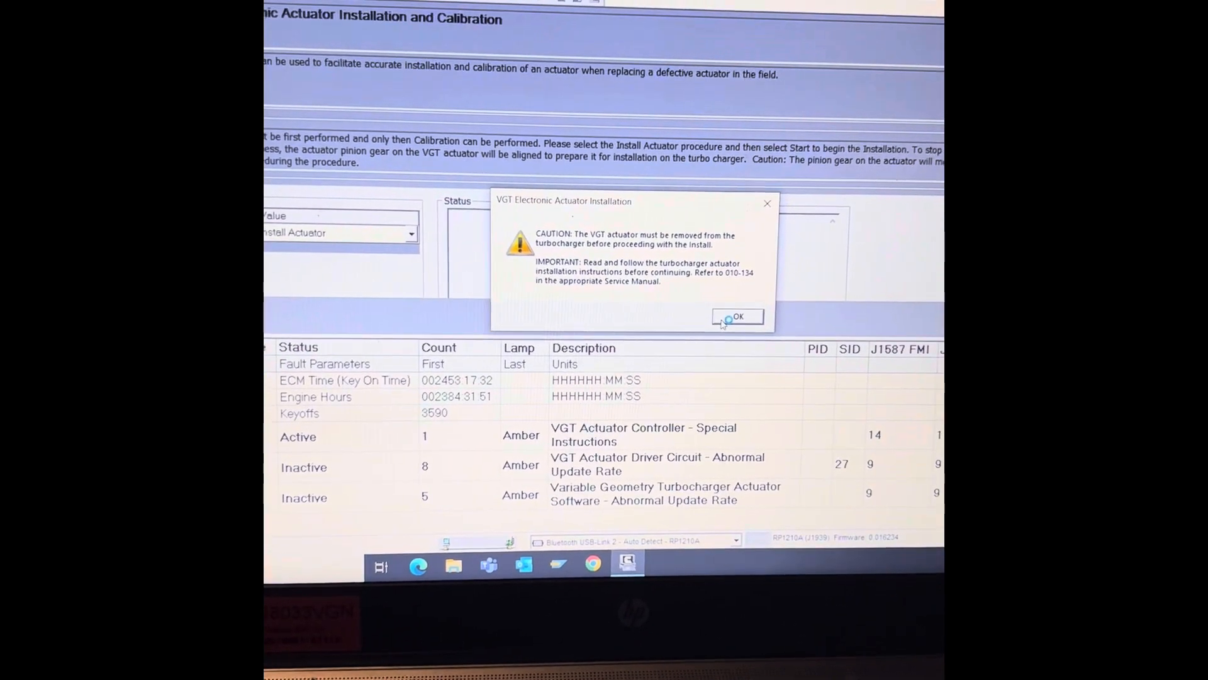
left_click(736, 317)
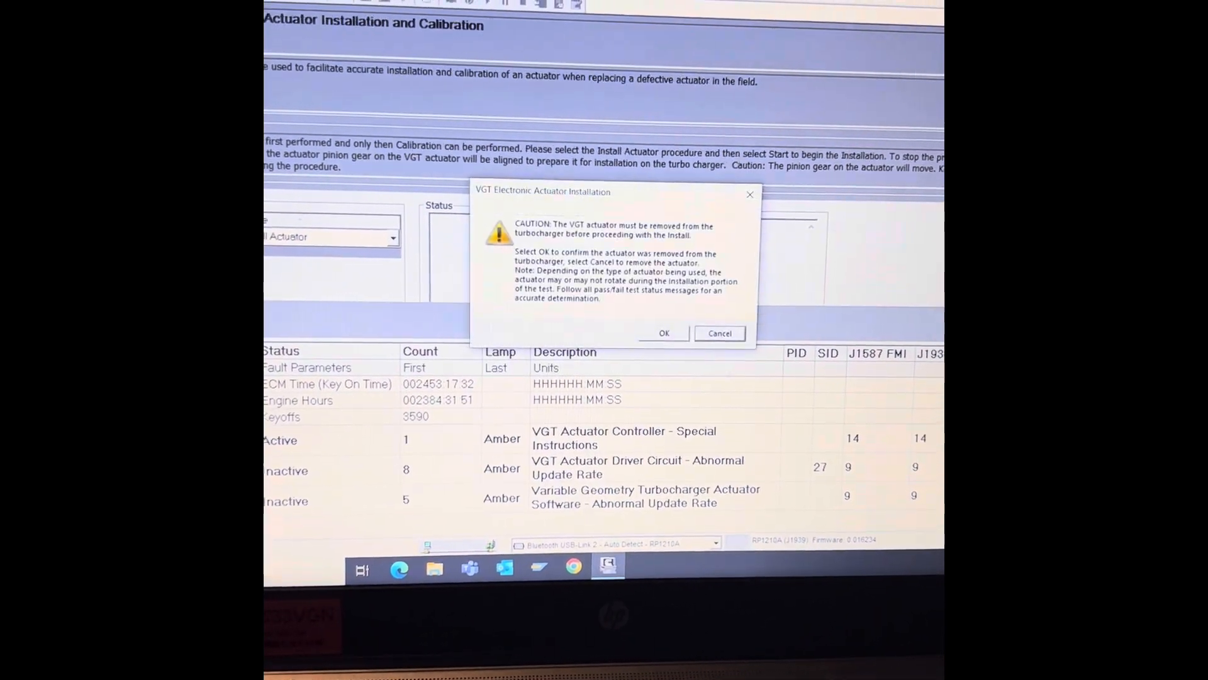
left_click(663, 332)
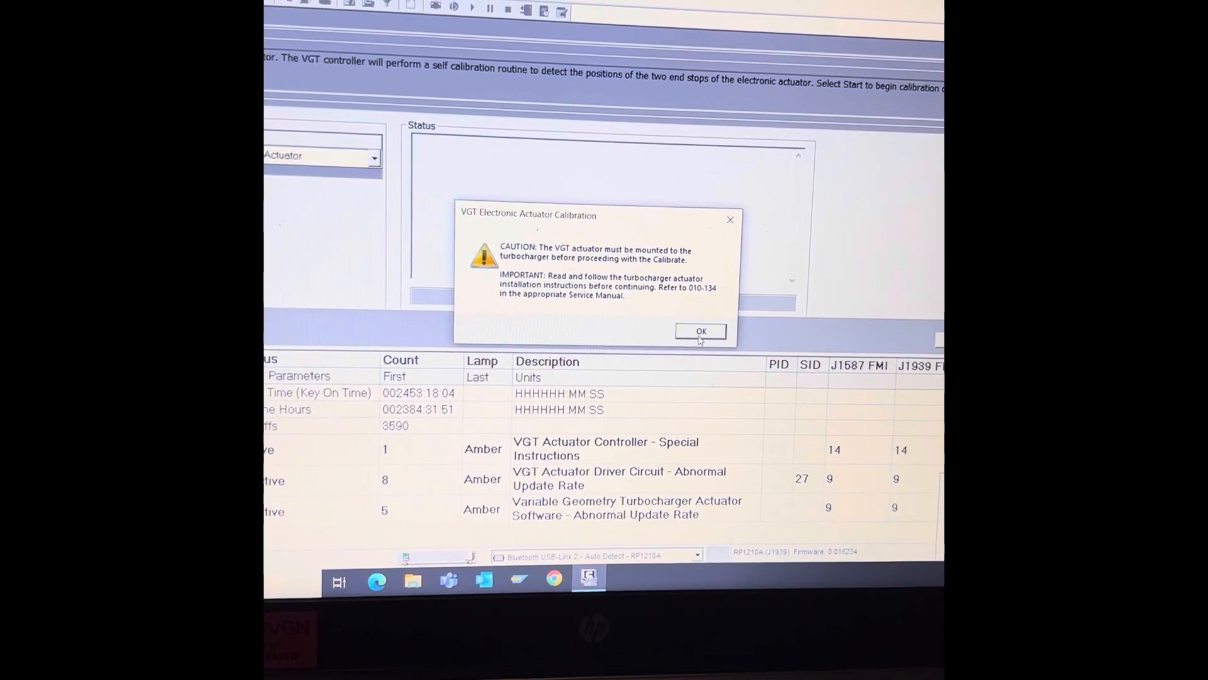
Acknowledge the mounting caution and confirm the actuator is mounted so VGT calibration runs.
left_click(700, 331)
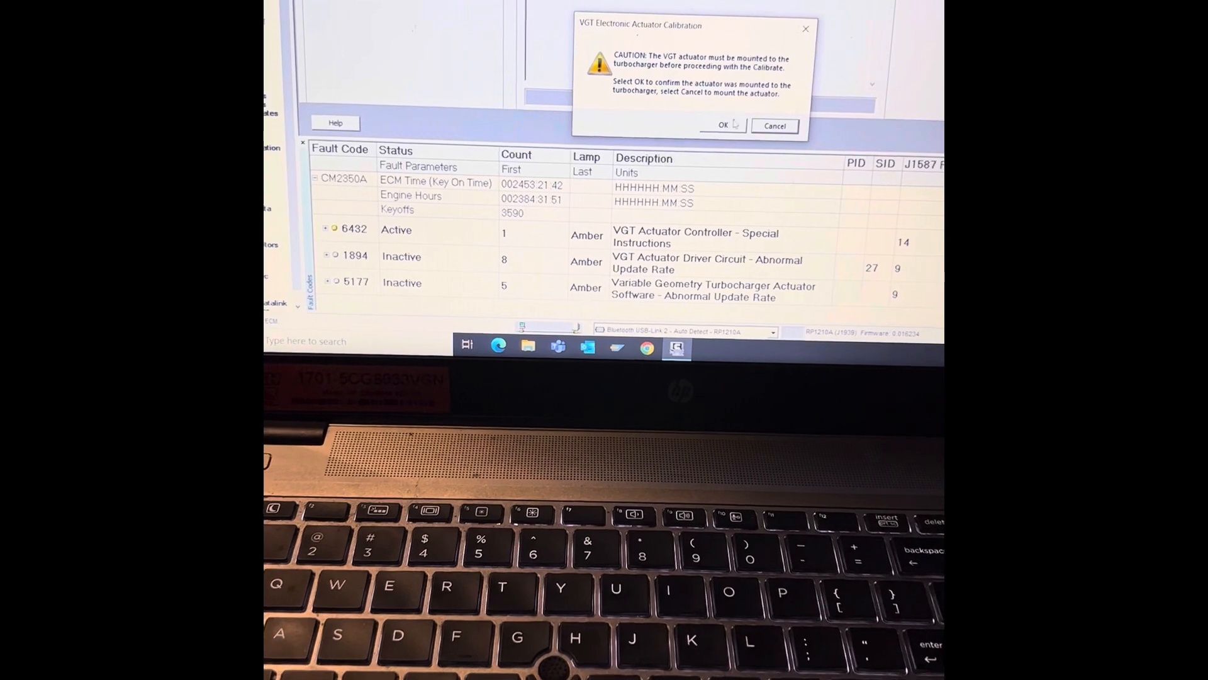
left_click(723, 125)
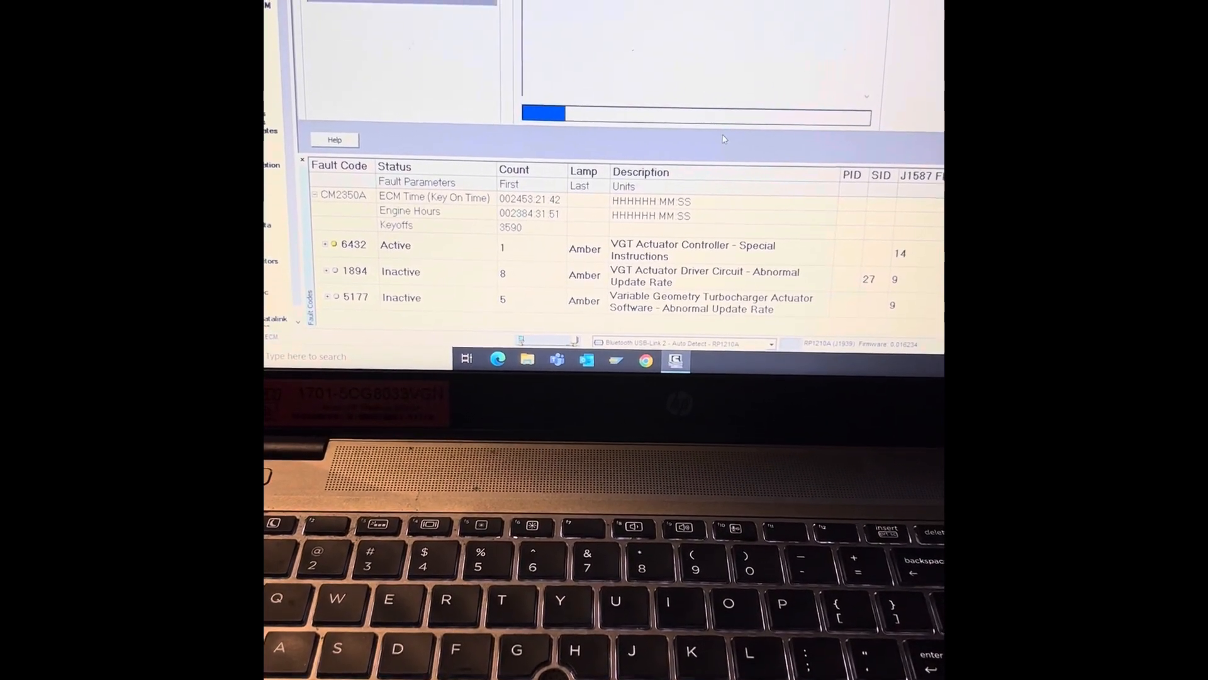